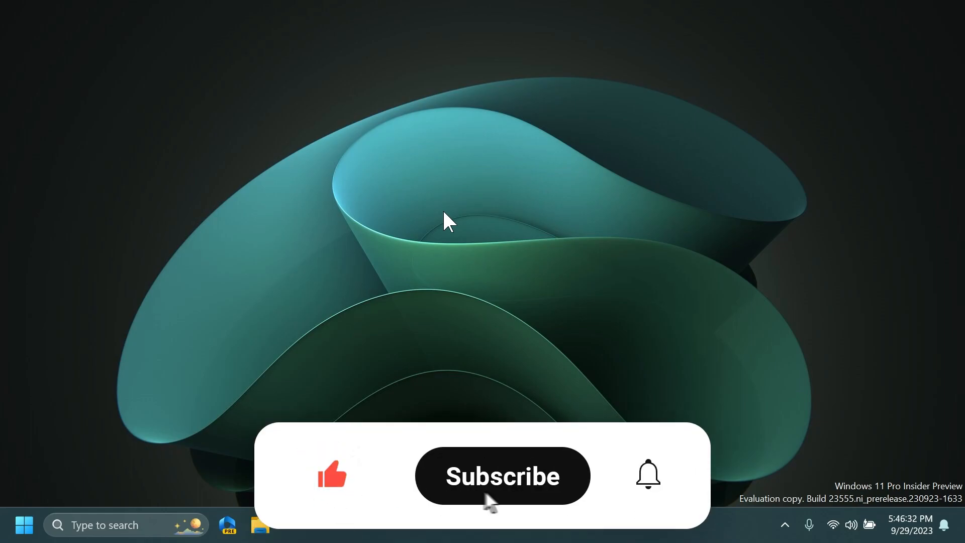
Bring up the Copilot preview pane from the taskbar, review its conversation styles, then dismiss it
left_click(501, 475)
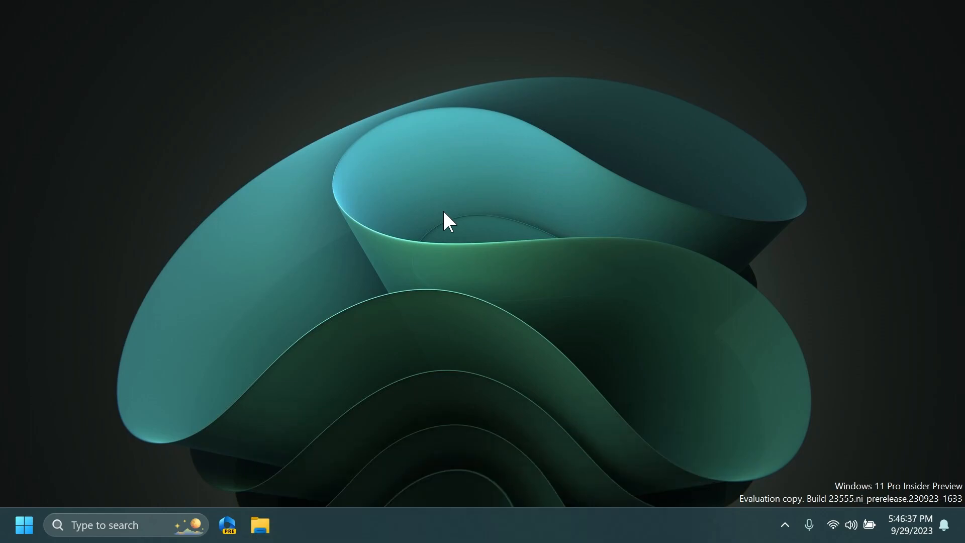
left_click(226, 525)
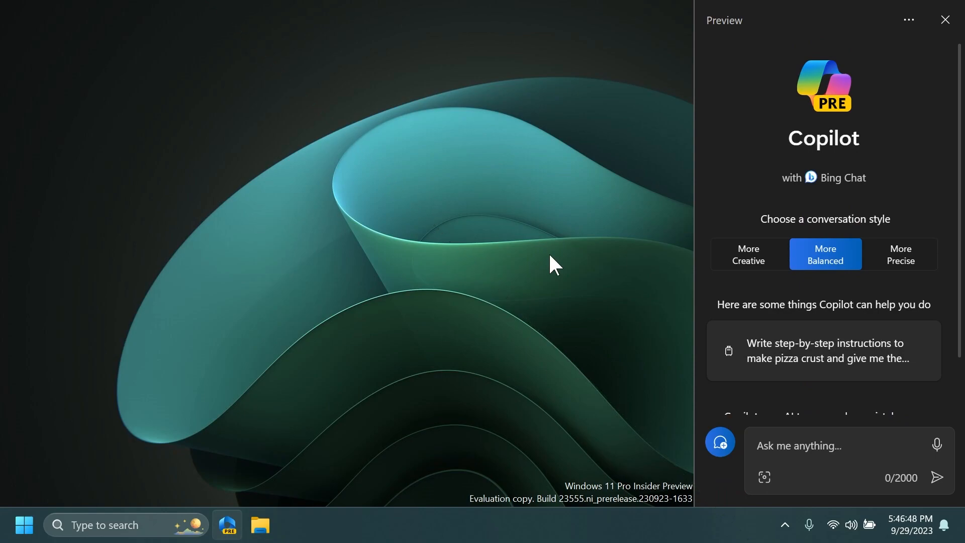
mouse_move(690, 171)
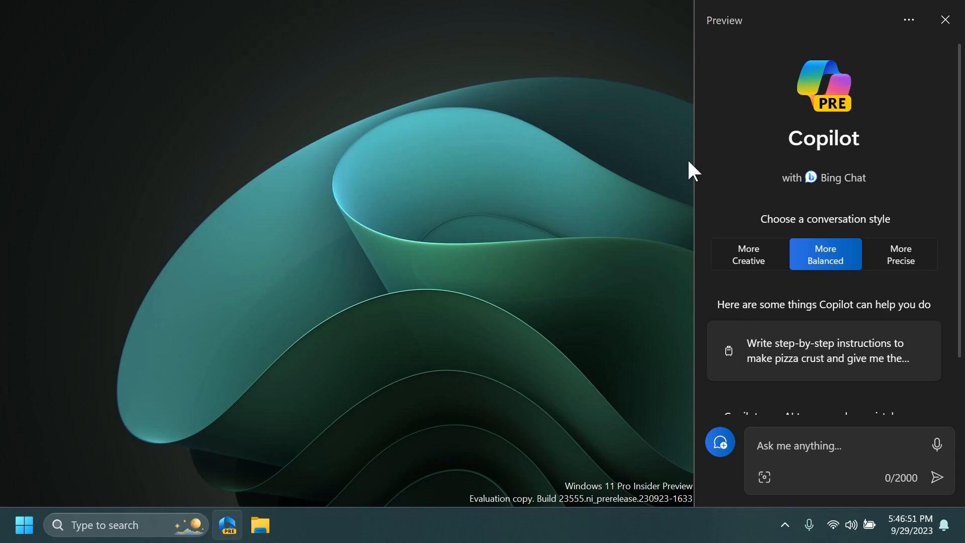
mouse_move(828, 96)
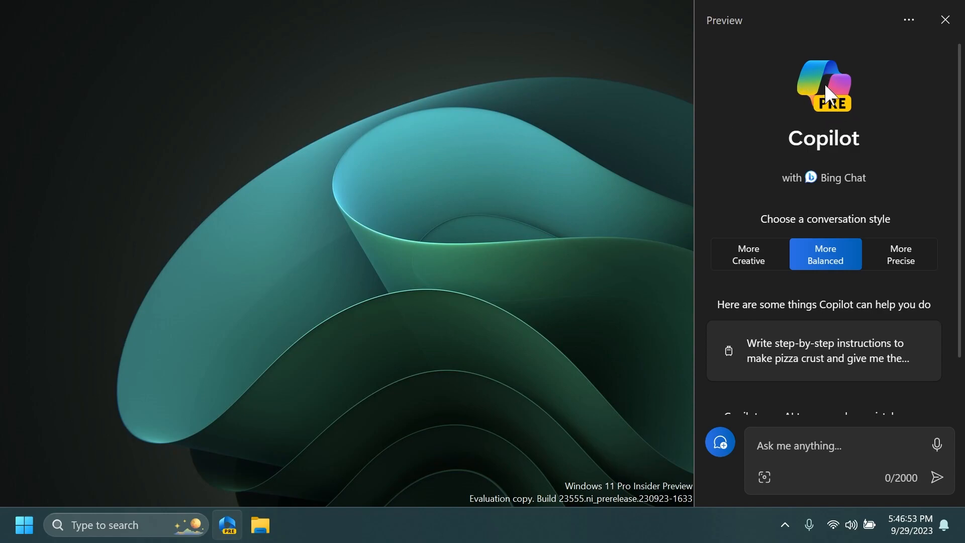
mouse_move(837, 83)
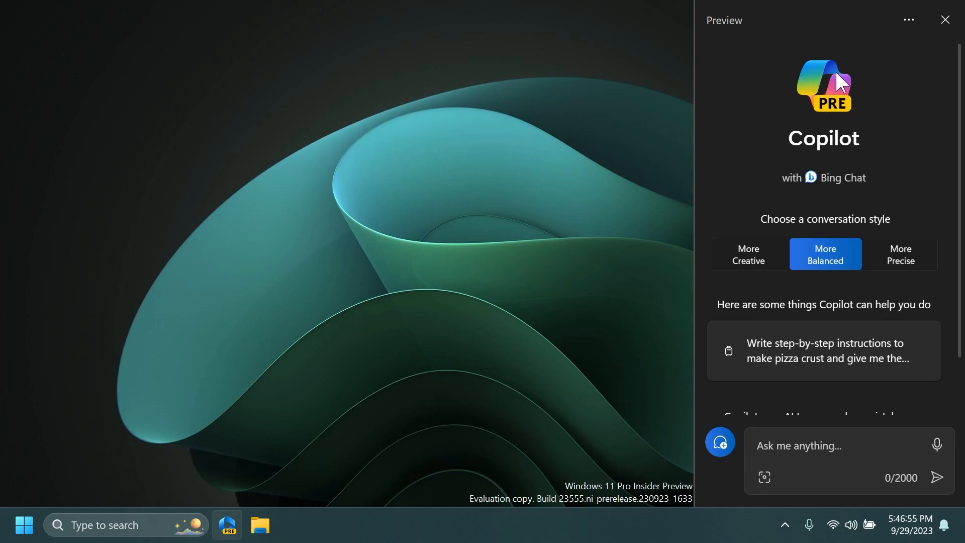
mouse_move(232, 531)
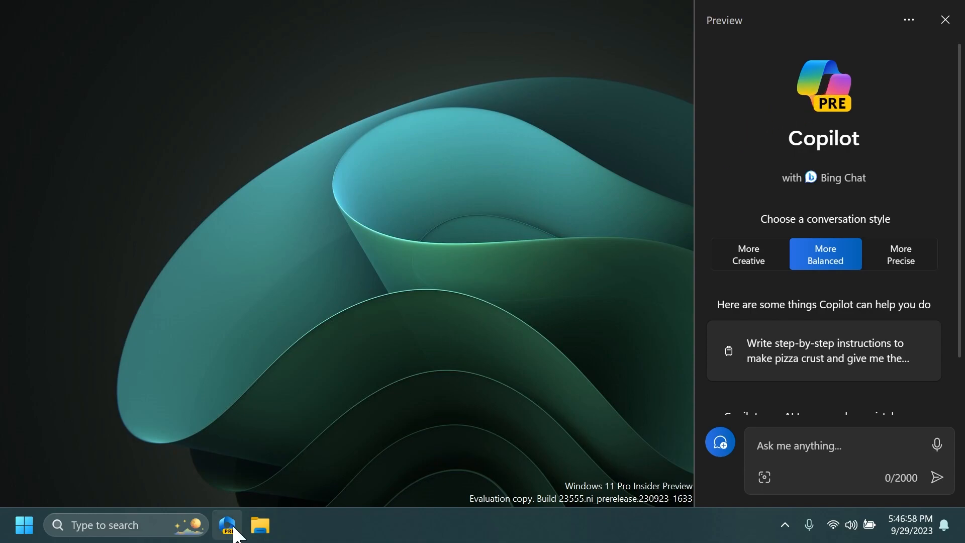
mouse_move(926, 55)
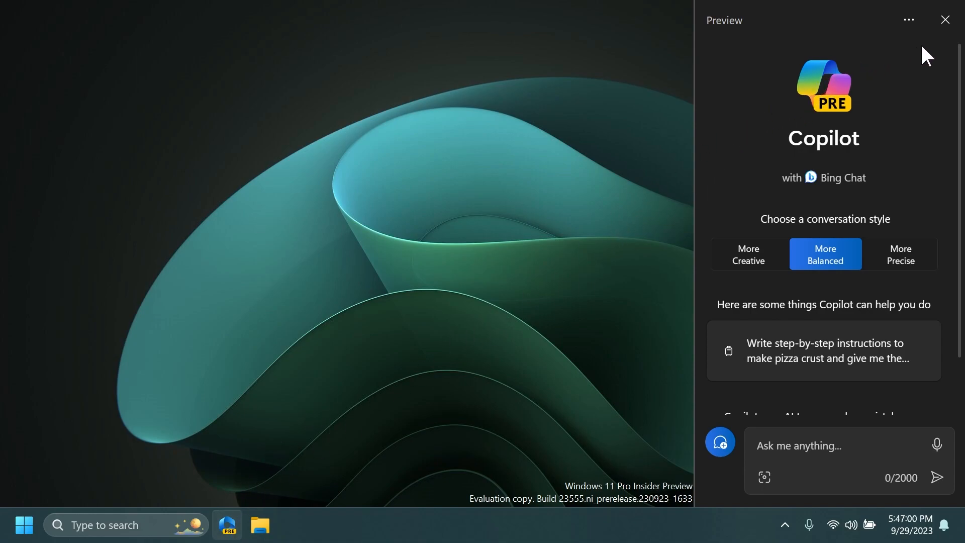
left_click(945, 20)
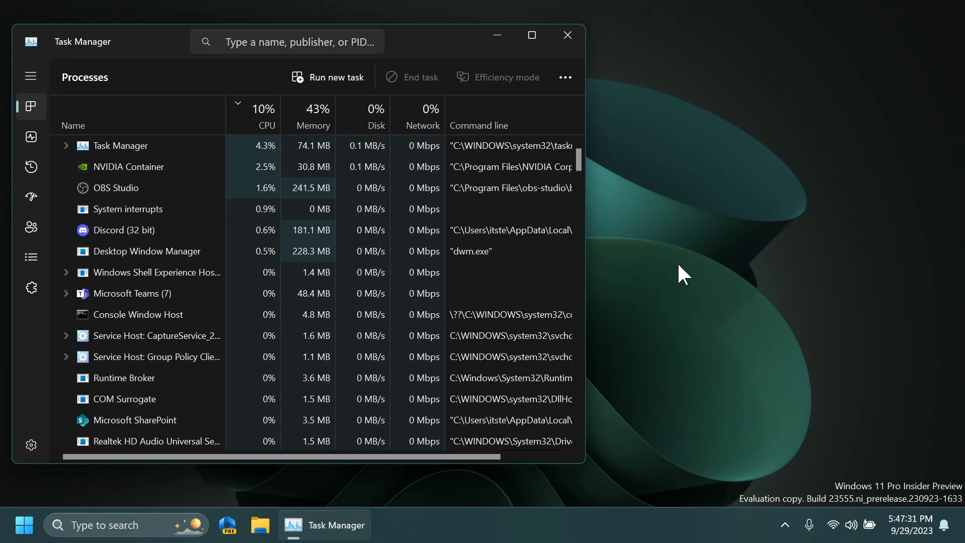
Close the Task Manager window after reviewing the Processes list
left_click(566, 36)
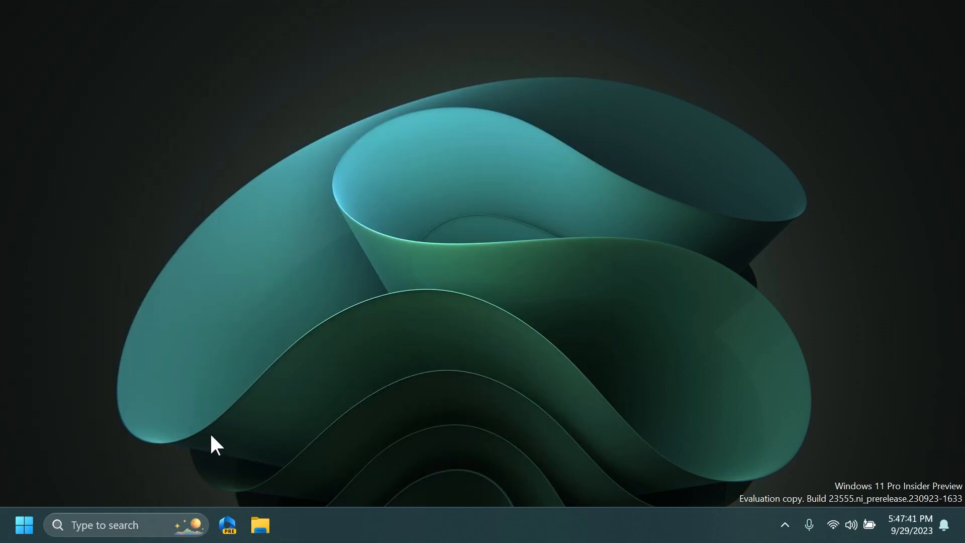
Show the Start menu's All apps list, beginning with the most-used apps
left_click(24, 525)
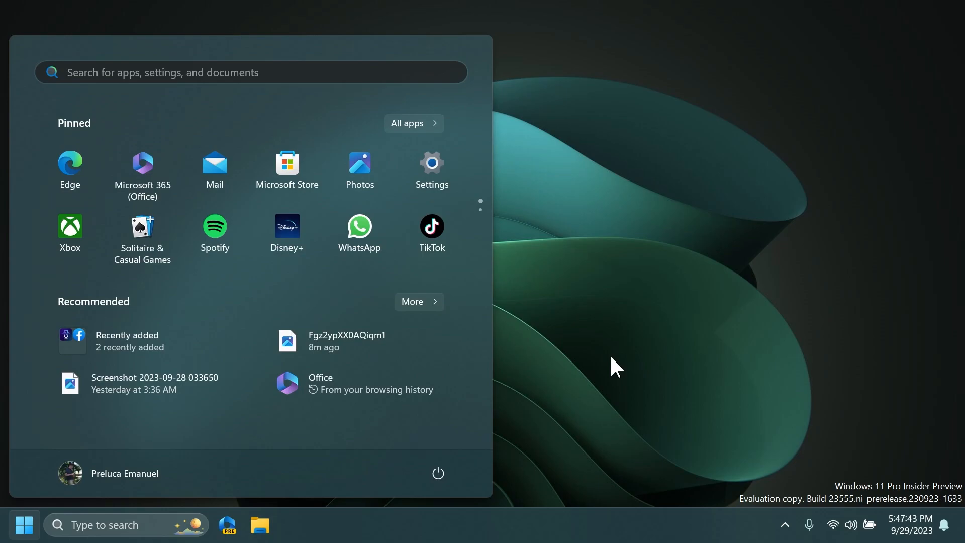
left_click(413, 123)
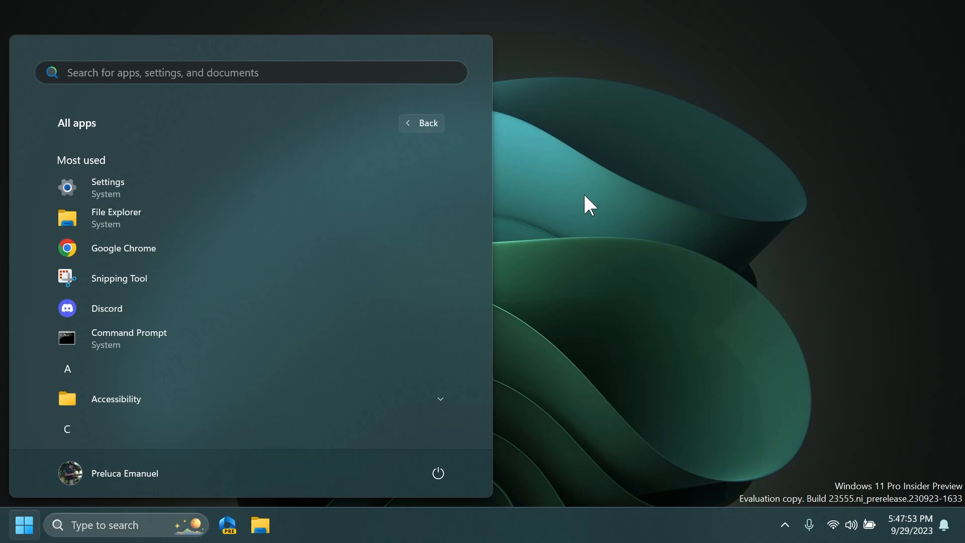
mouse_move(598, 198)
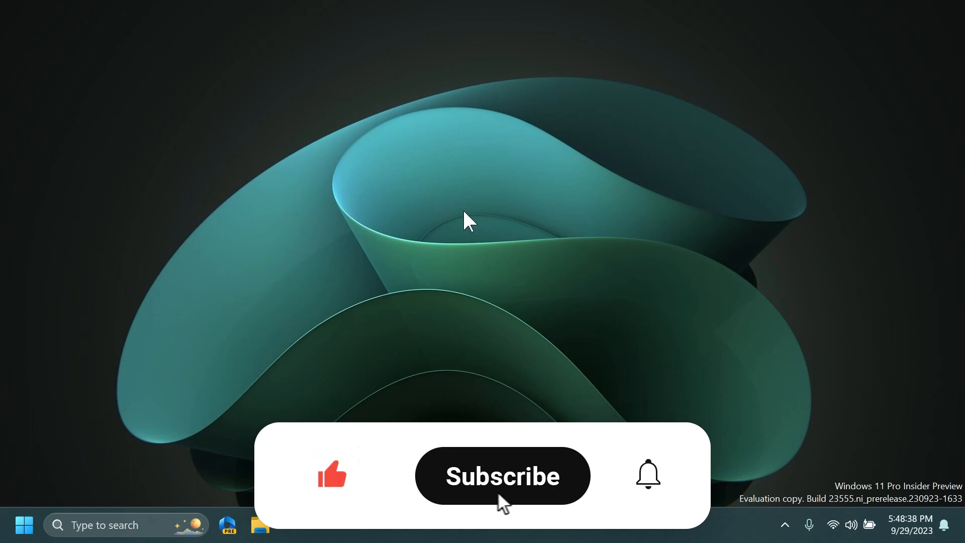
left_click(502, 475)
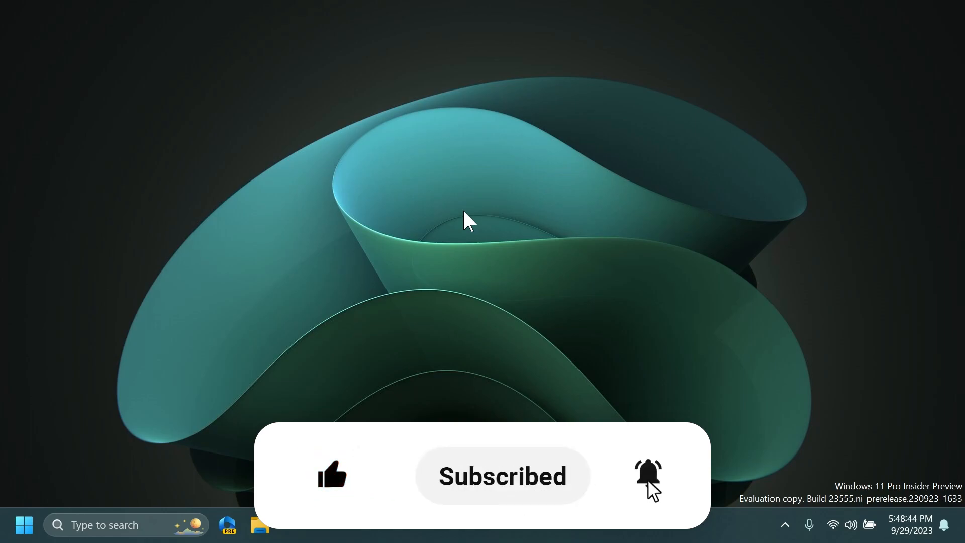